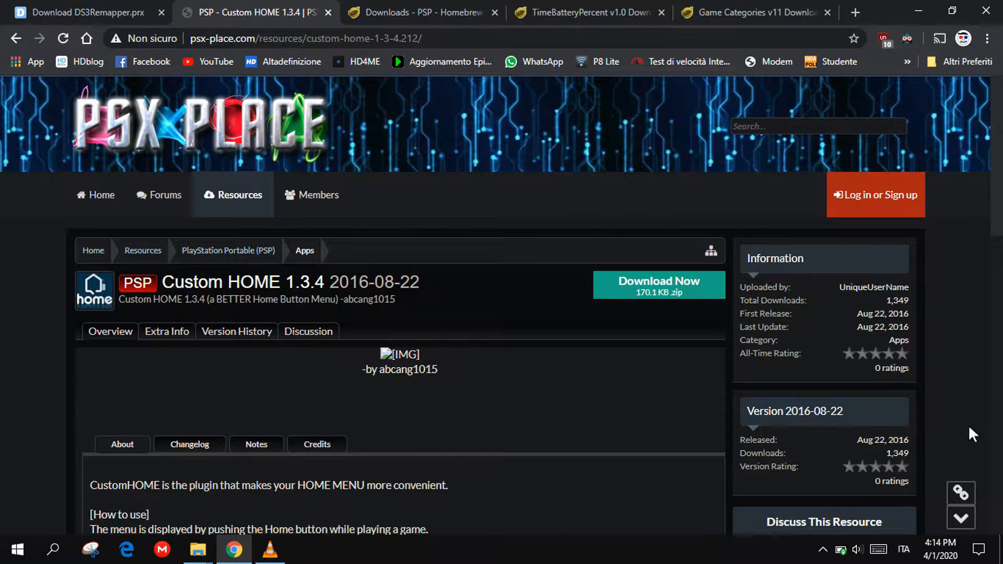
mouse_move(595, 375)
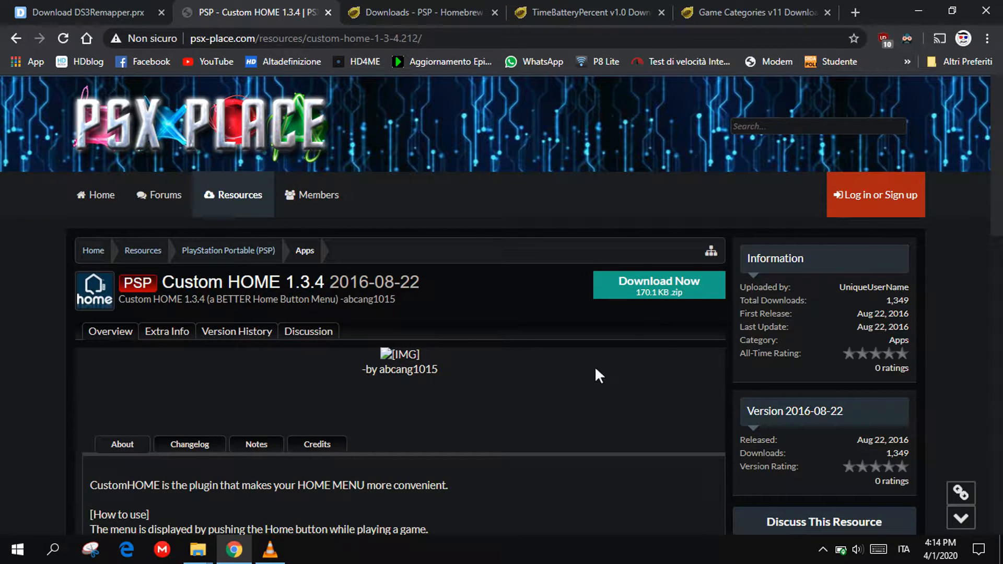
mouse_move(684, 304)
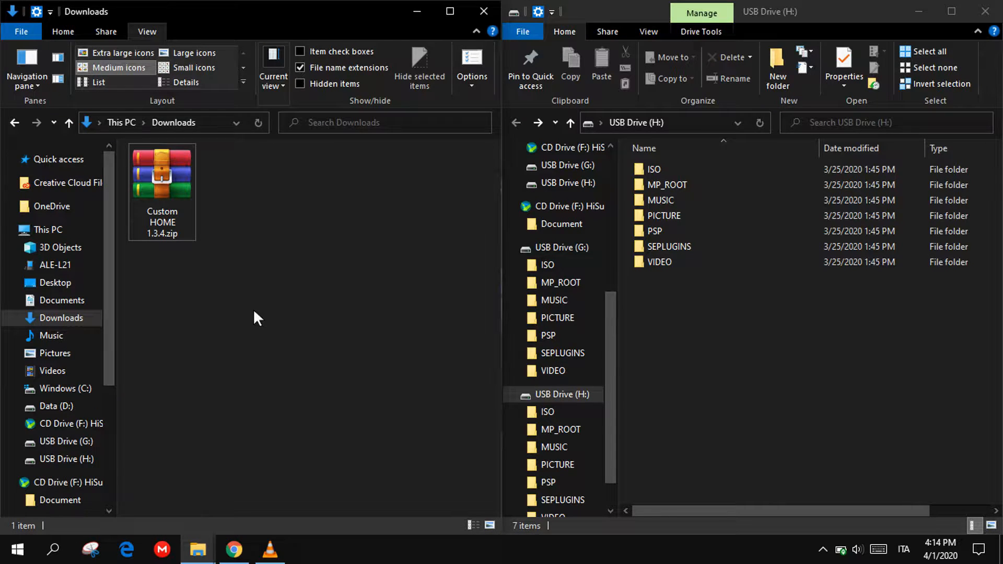
- Go into the Custom HOME 1.3.4 seplugins folder holding cushome, lib and game.txt
left_click(162, 173)
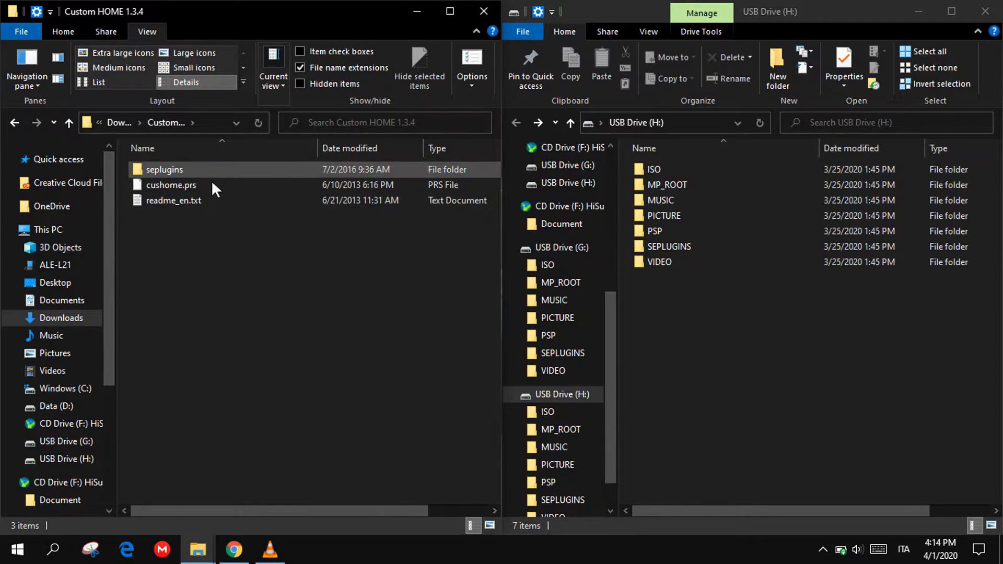
double_click(164, 169)
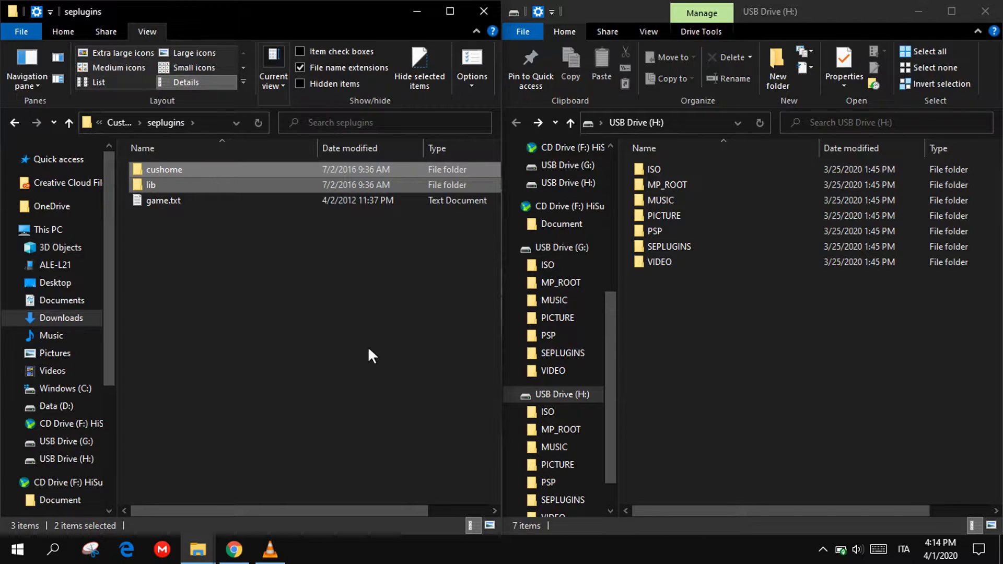
- Paste cushome and lib into SEPLUGINS on USB Drive (H:), then select the plugin's game.txt
left_click(669, 247)
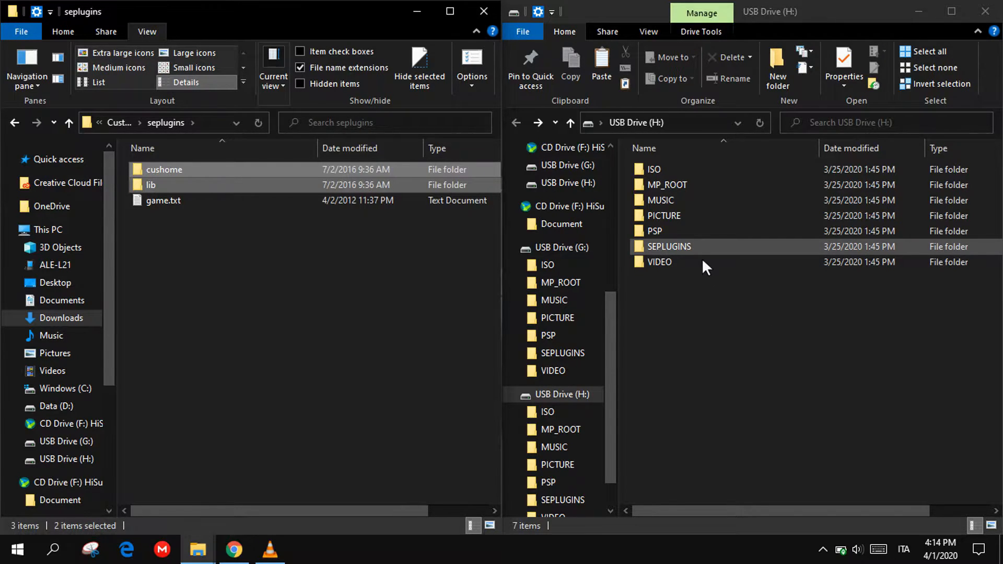
double_click(668, 246)
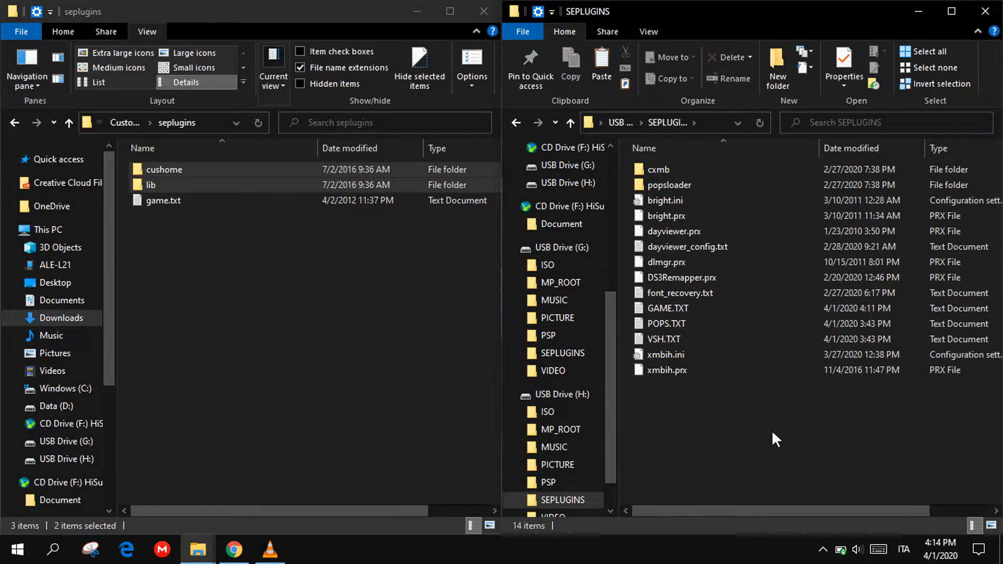
left_click(600, 67)
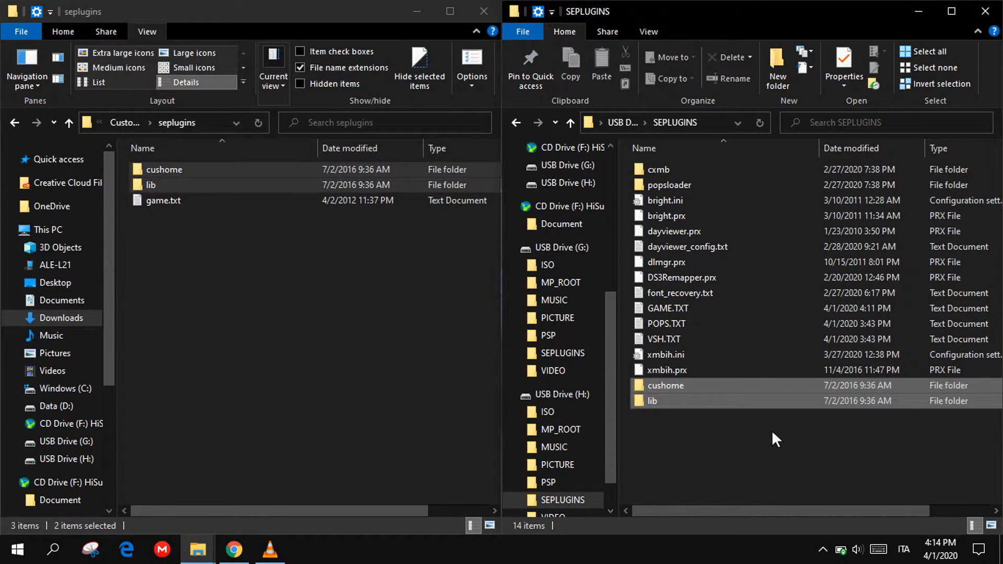
left_click(163, 200)
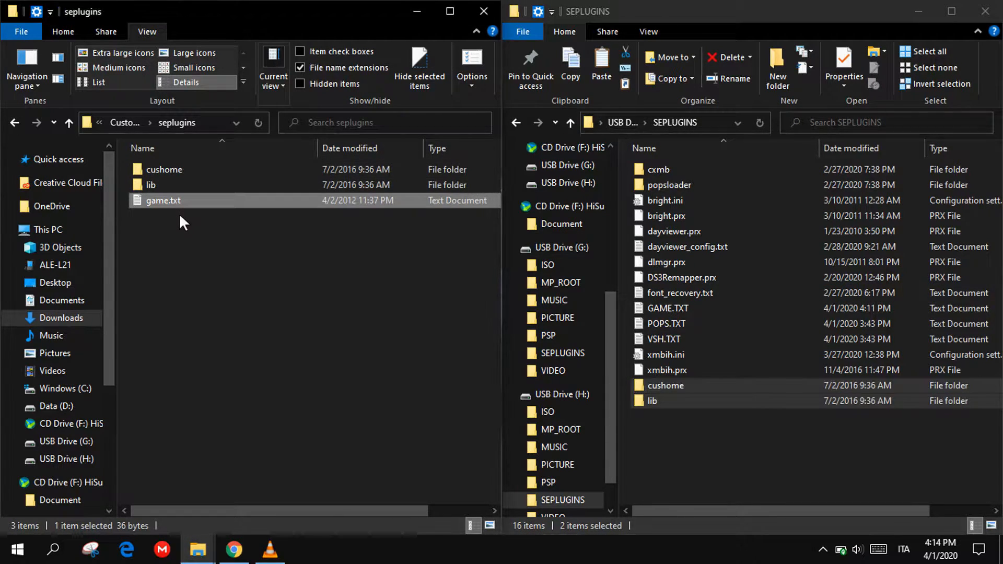
- Take the line ms0:/seplugins/cushome/cushome.prx 1 from game.txt into the USB GAME.TXT
double_click(162, 201)
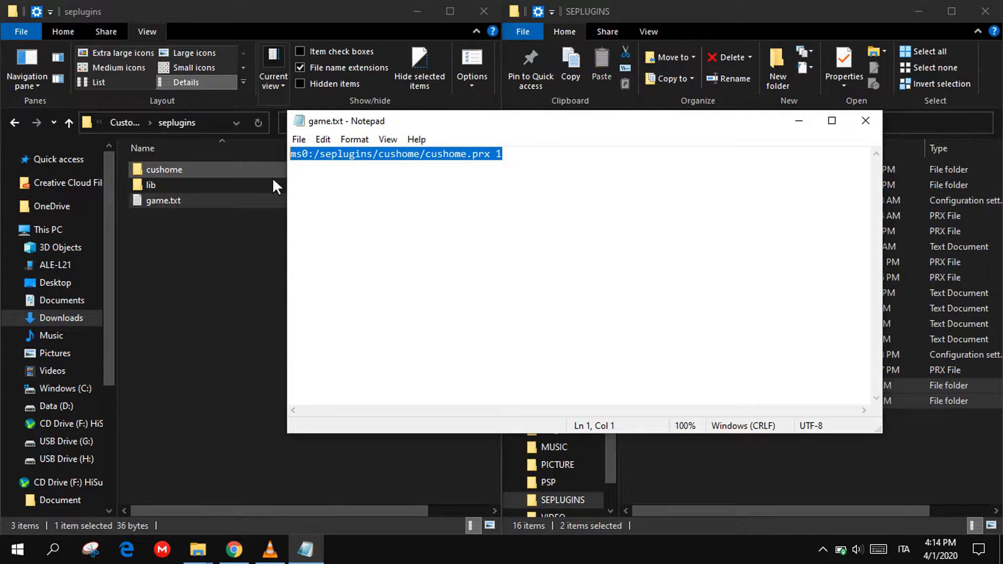
left_click(865, 120)
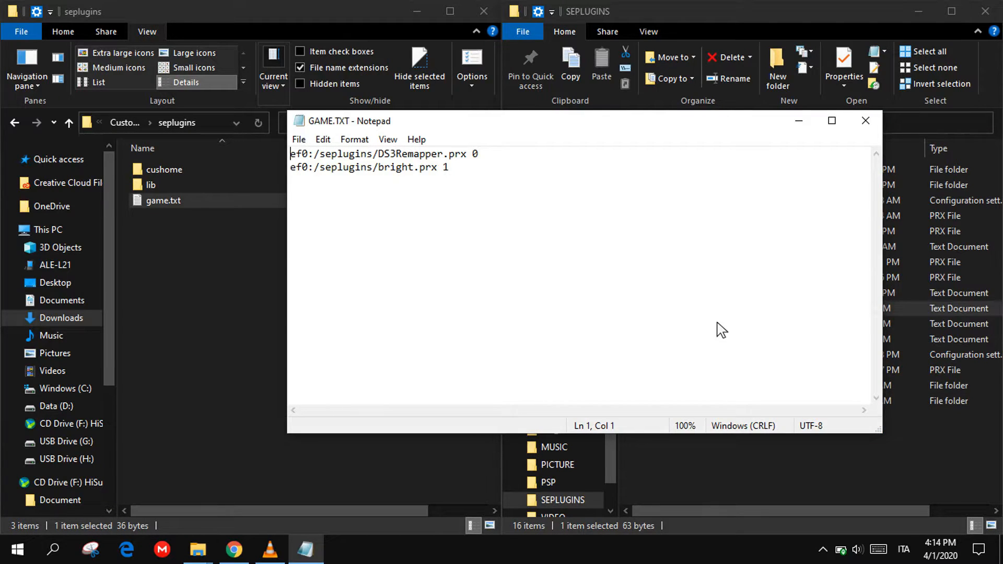
type("ms0:/seplugins/cushome/cushome.prx 1")
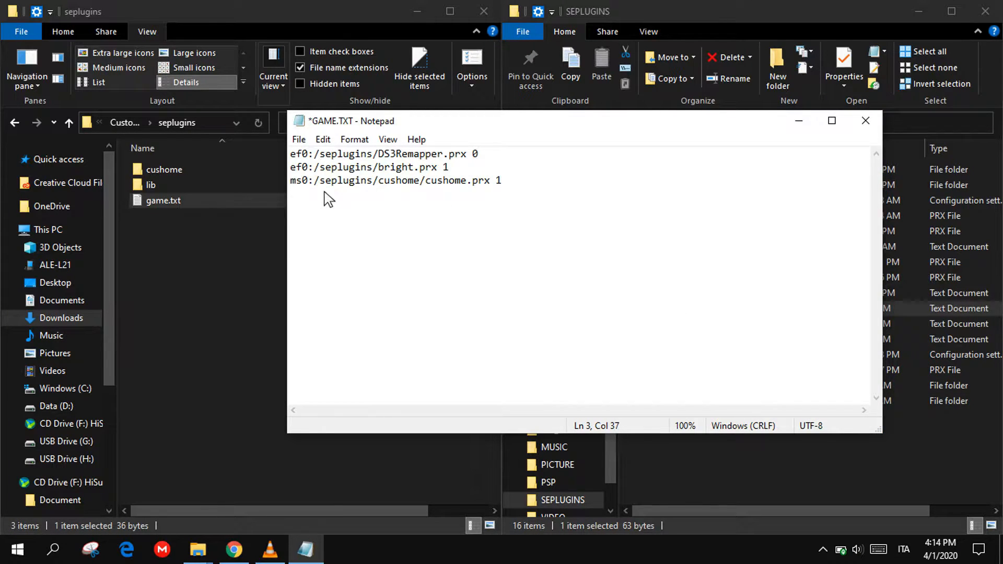
- Change the prefix to ef0:/seplugins/cushome/cushome.prx 1, save GAME.TXT and close Notepad
left_click(295, 180)
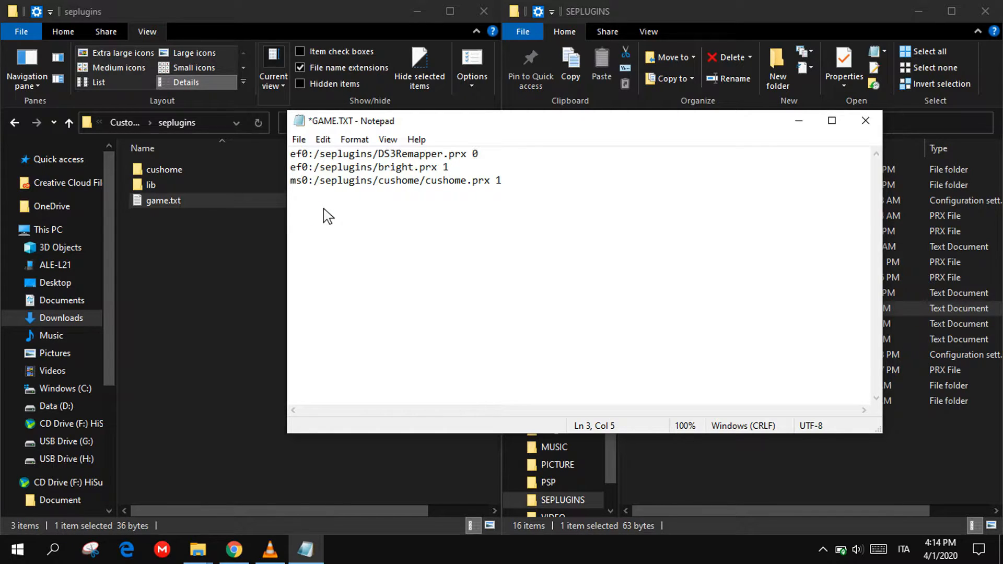
double_click(294, 180)
type("ef")
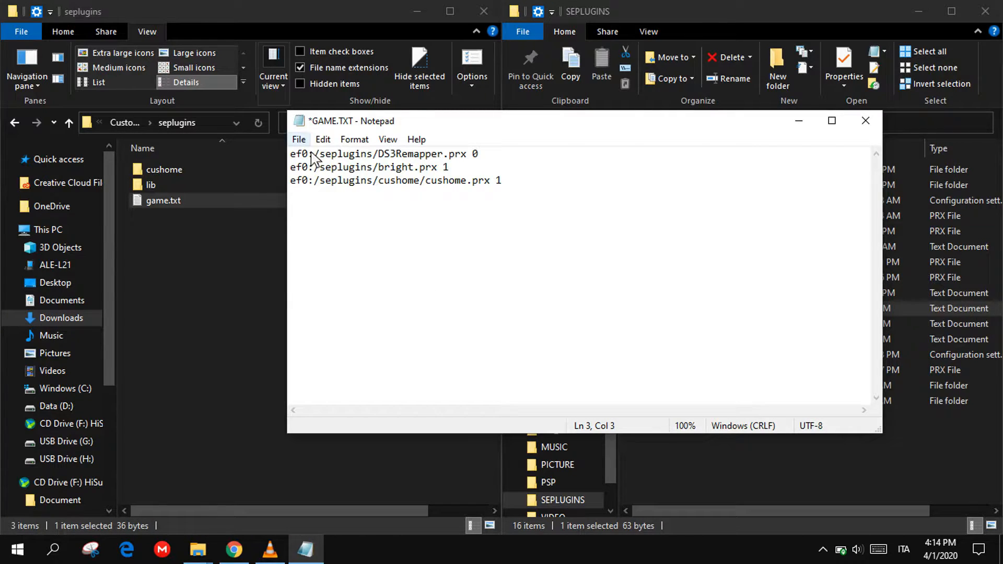
key("ctrl+s")
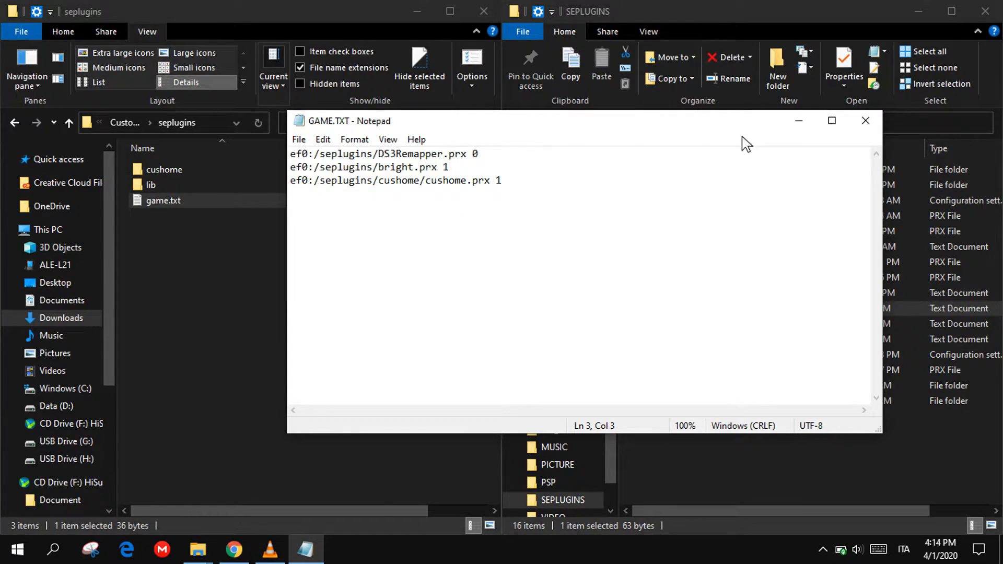
left_click(864, 120)
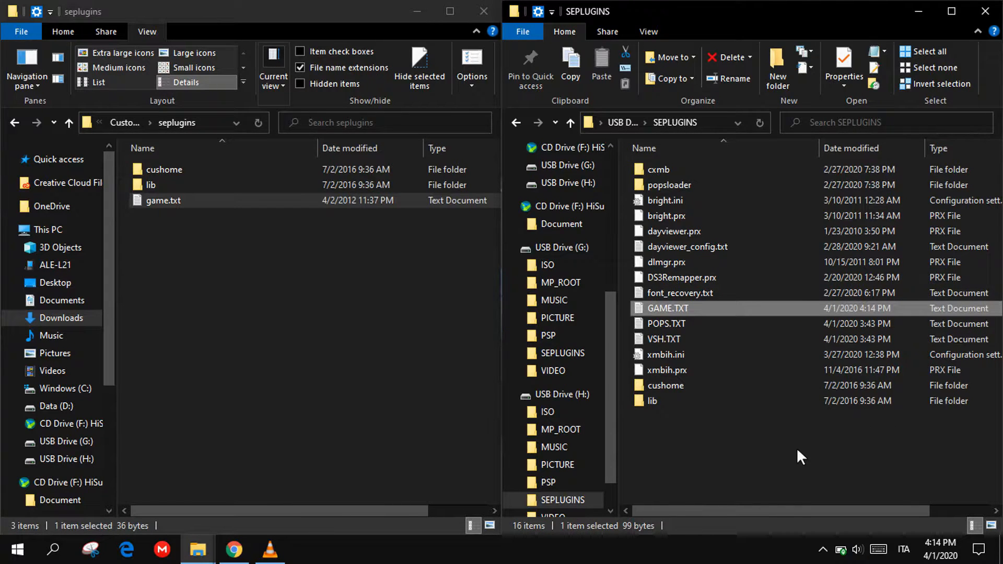
left_click(801, 456)
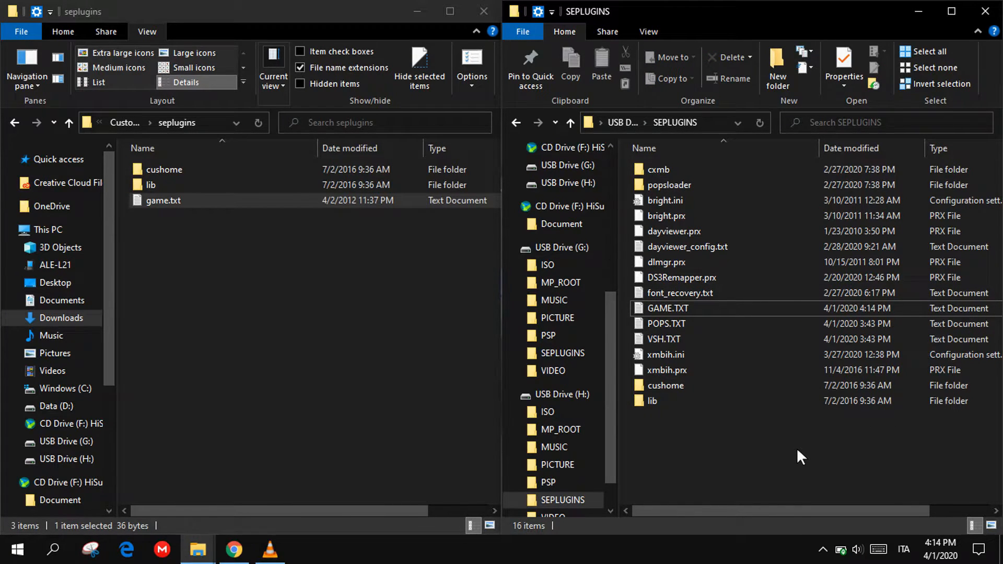